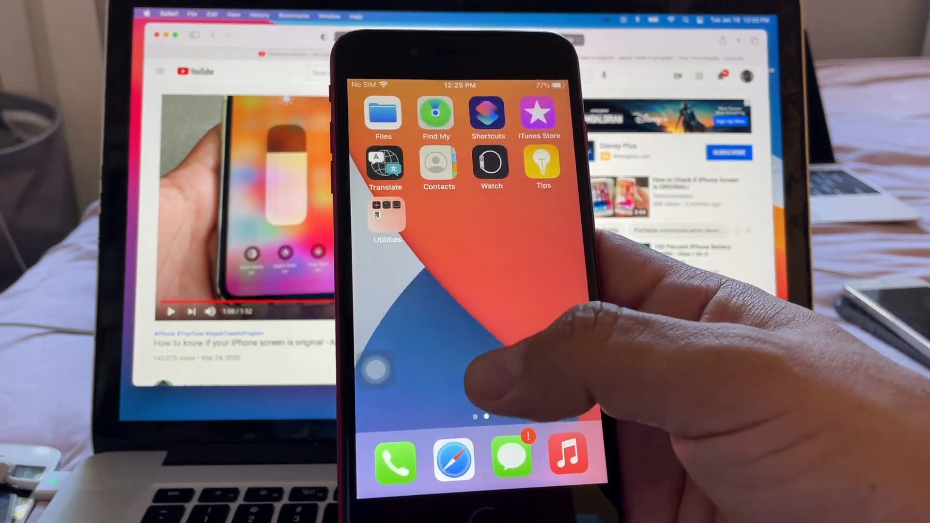
scroll("right", 3)
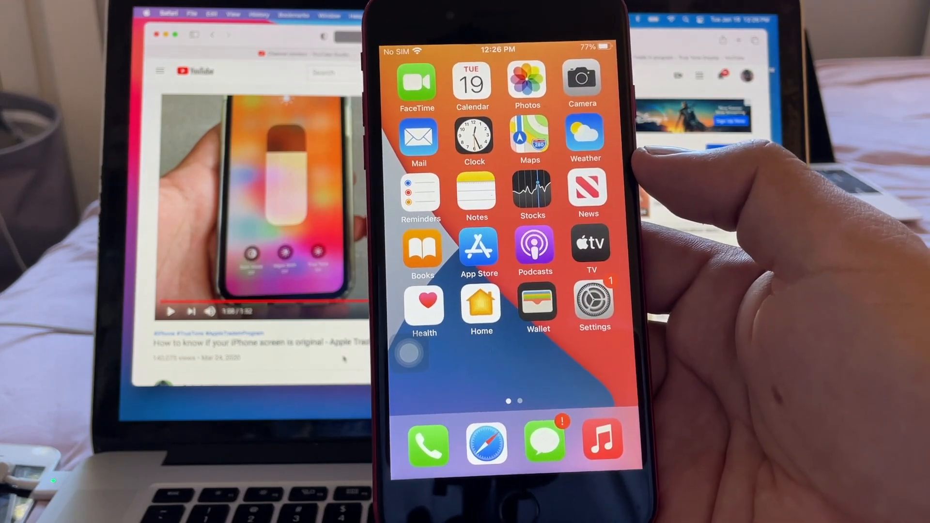
scroll("left", 3)
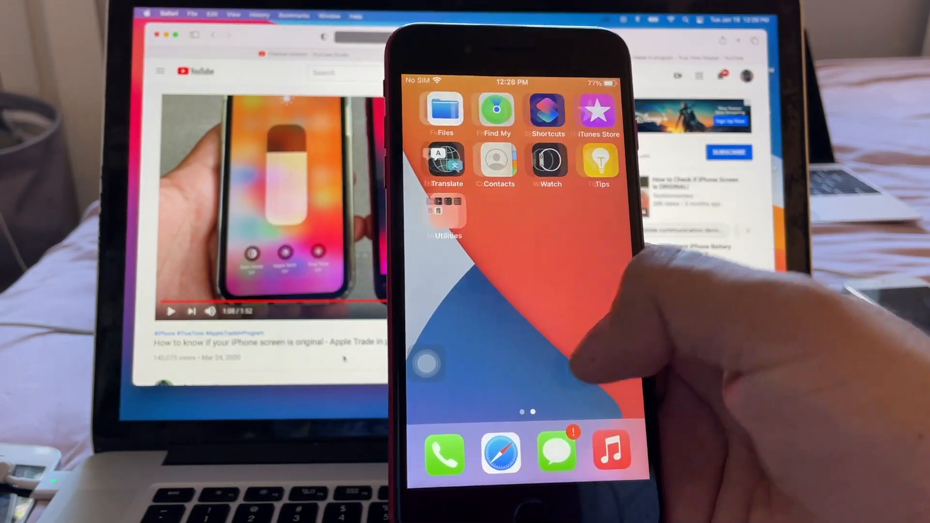